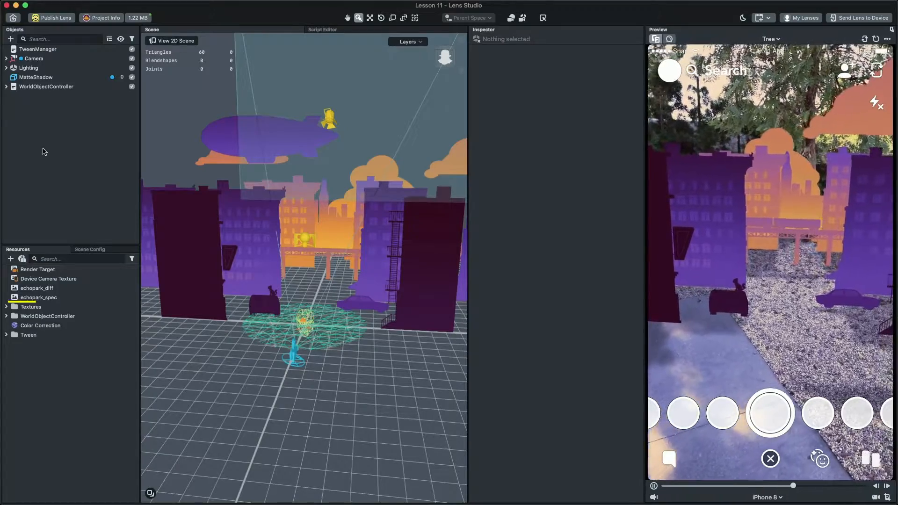
Step: Expand the scene groups to expose the Light and the Sun's Image Object
left_click(6, 307)
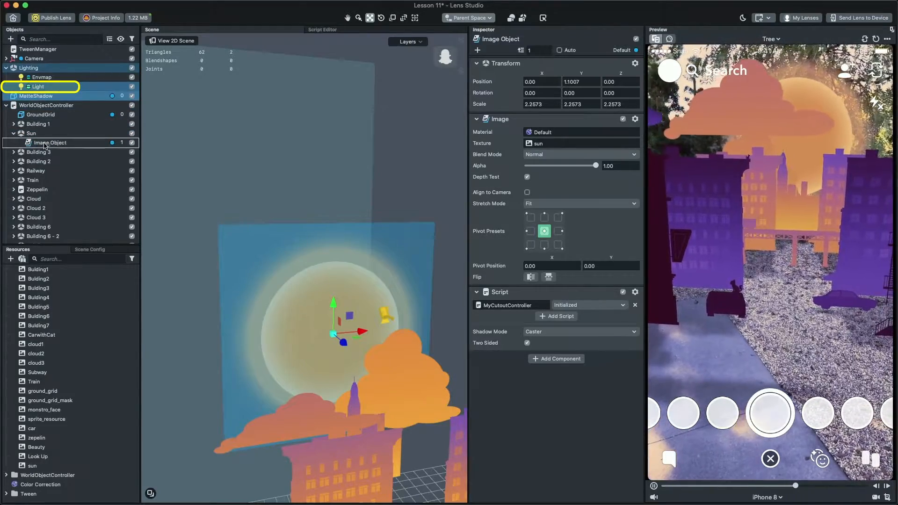
Step: Move the Light out of Lighting and under the Sun object
left_click(50, 142)
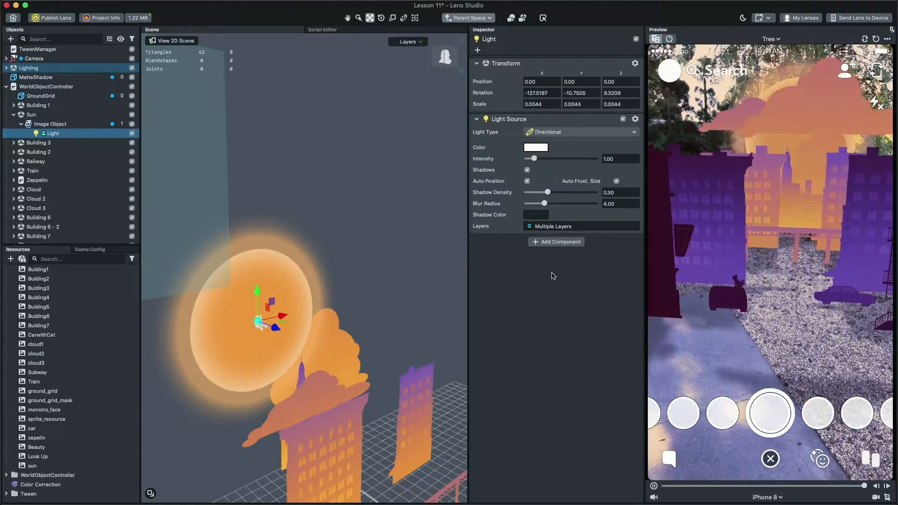
Step: Add a Look At component to the Light targeting WorldObjectController, then select the Sun
left_click(556, 241)
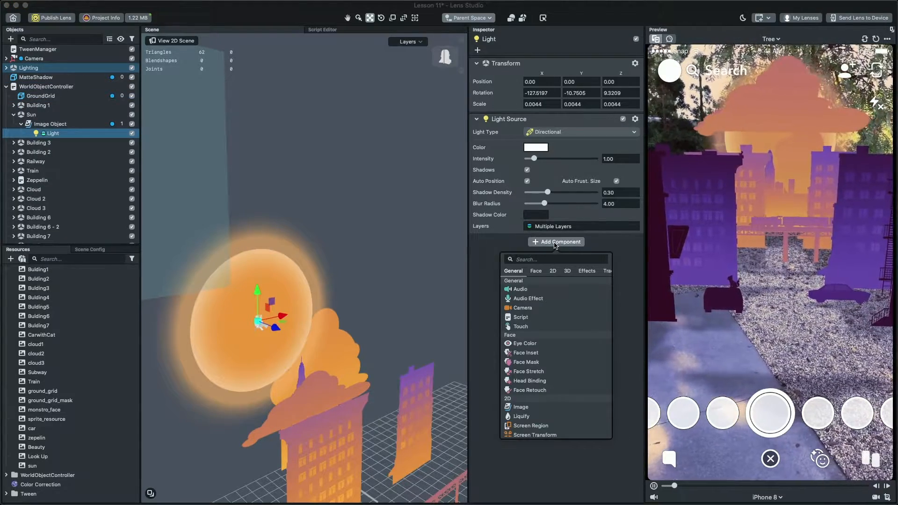
type("look")
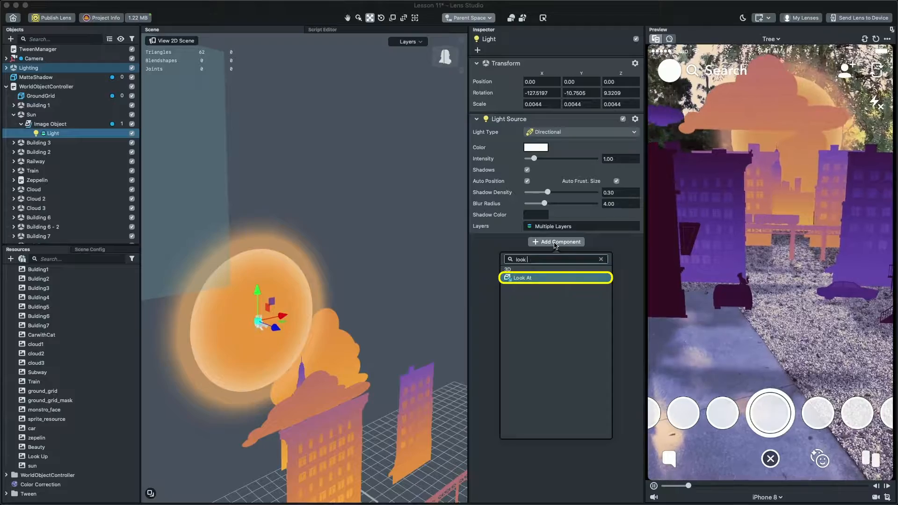
left_click(522, 278)
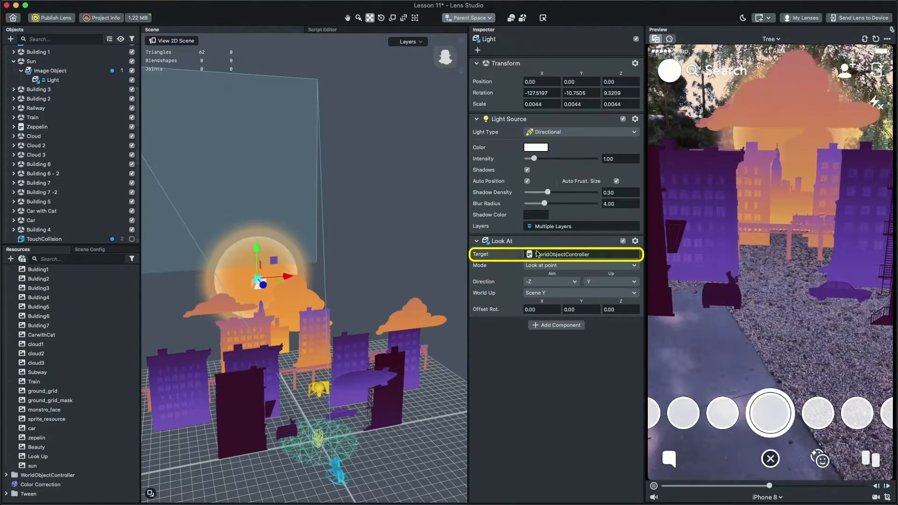
left_click(53, 79)
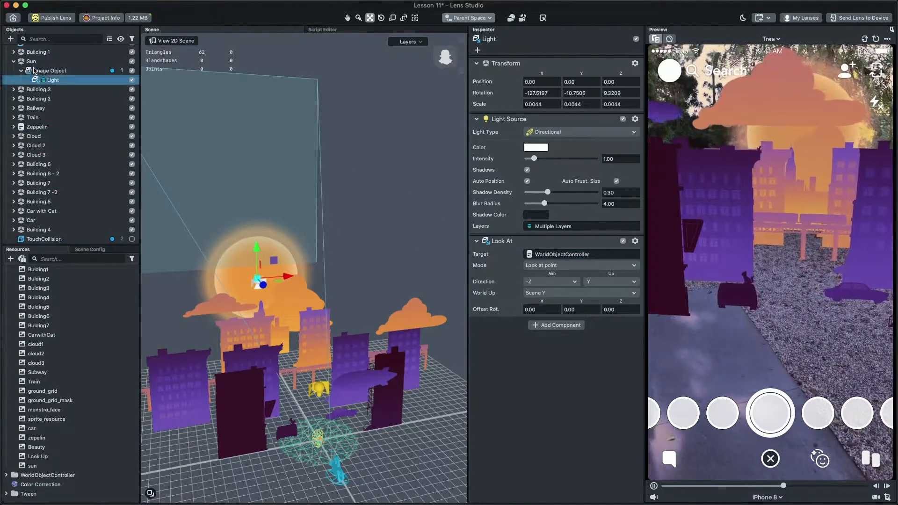
left_click(30, 62)
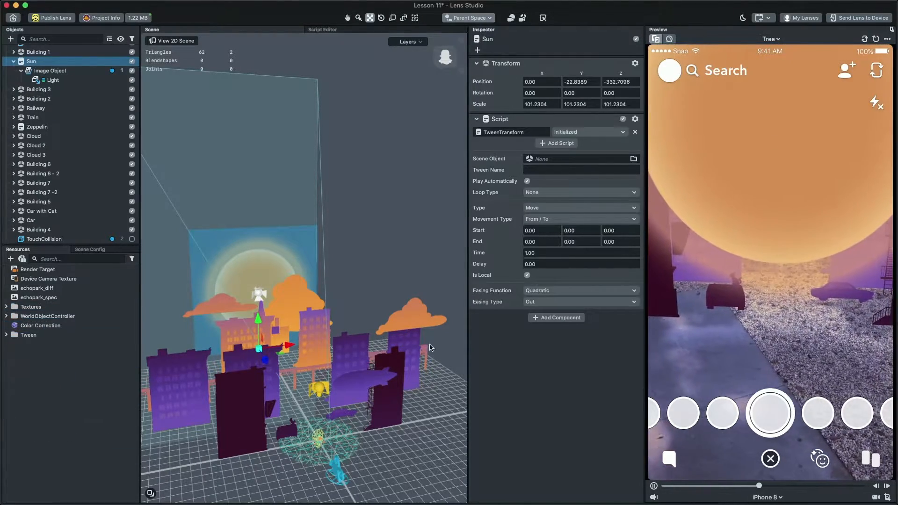
Step: Set the TweenTransform Movement Type to To
left_click(578, 219)
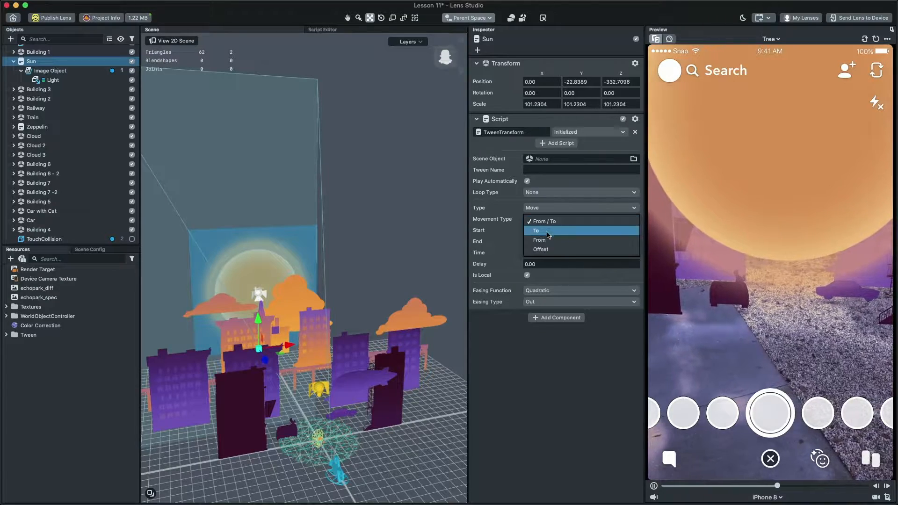
left_click(536, 230)
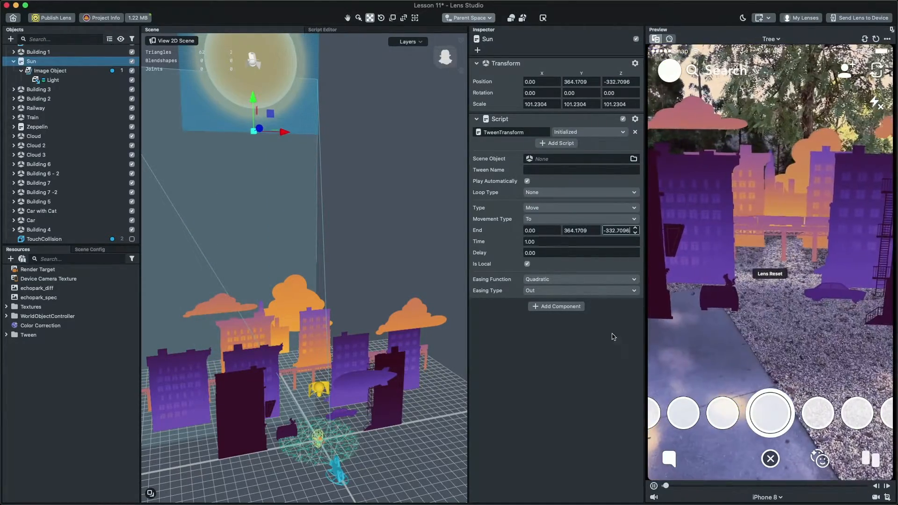
Step: Set the tween's Loop Type to Ping Pong with a Time of 10.00 seconds
left_click(578, 191)
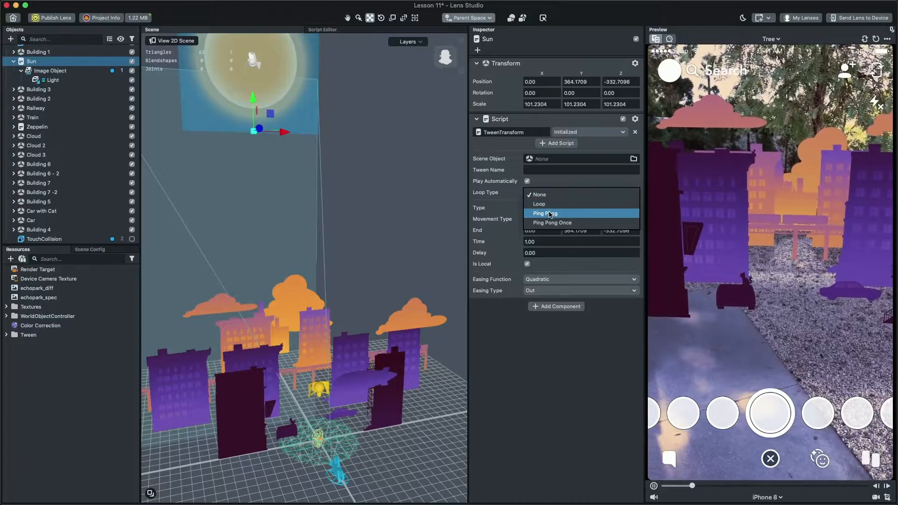
left_click(544, 214)
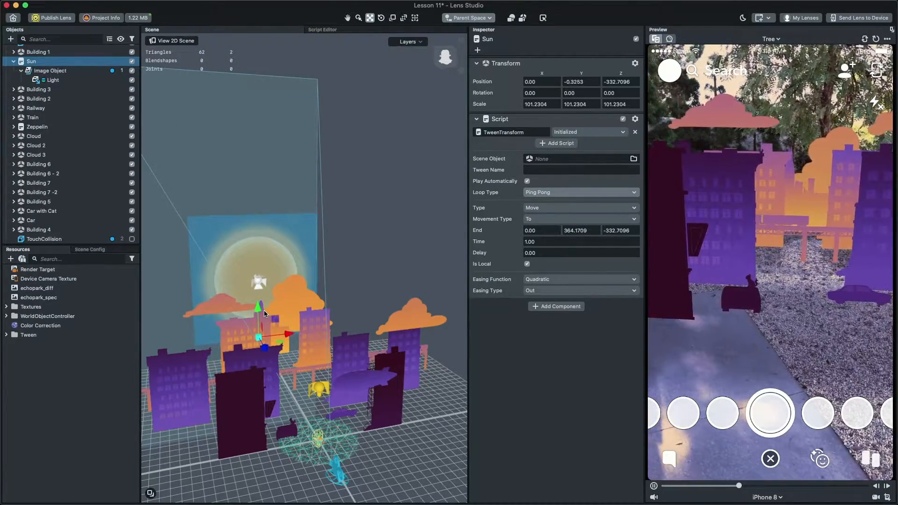
left_click(578, 241)
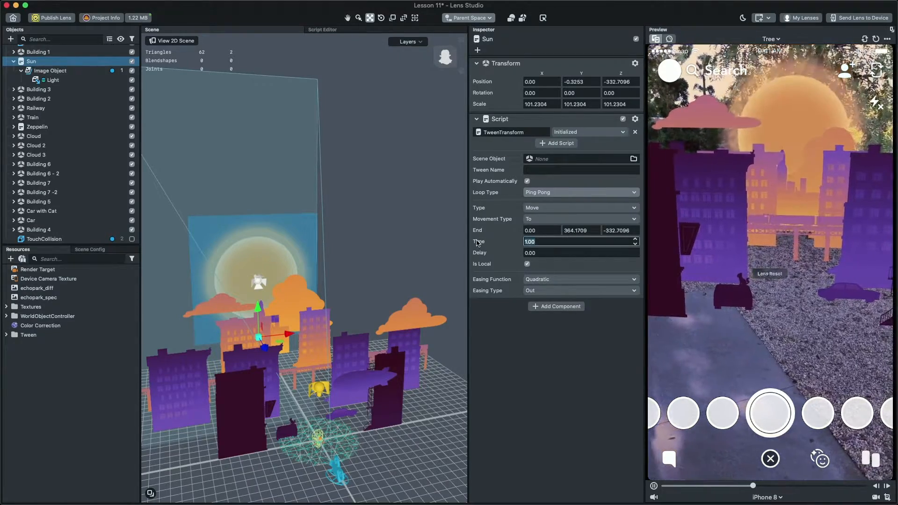
type("10.00")
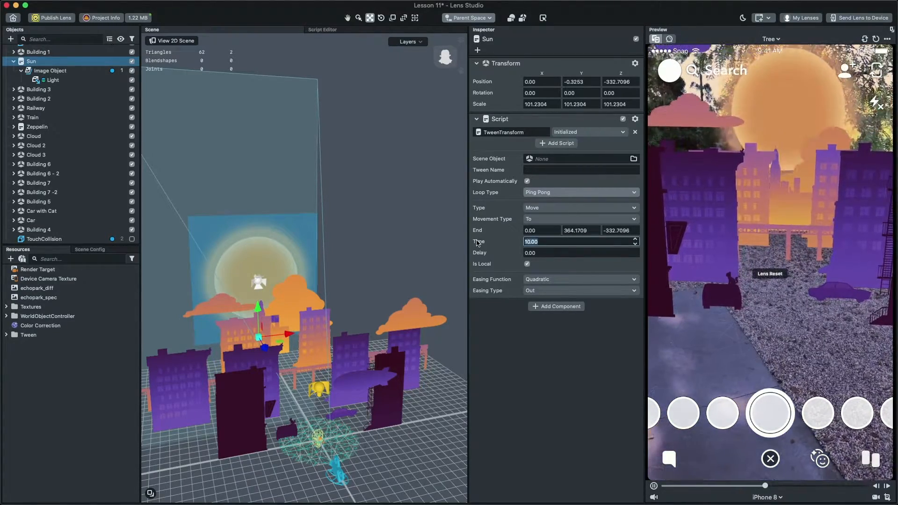